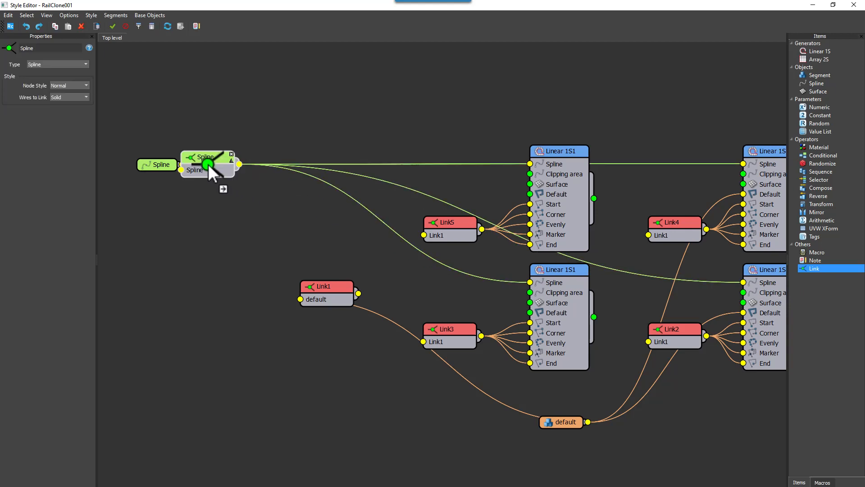
- Position the Spline link node between the Spline input and the Linear 1S1 generators
drag(207, 163, 373, 114)
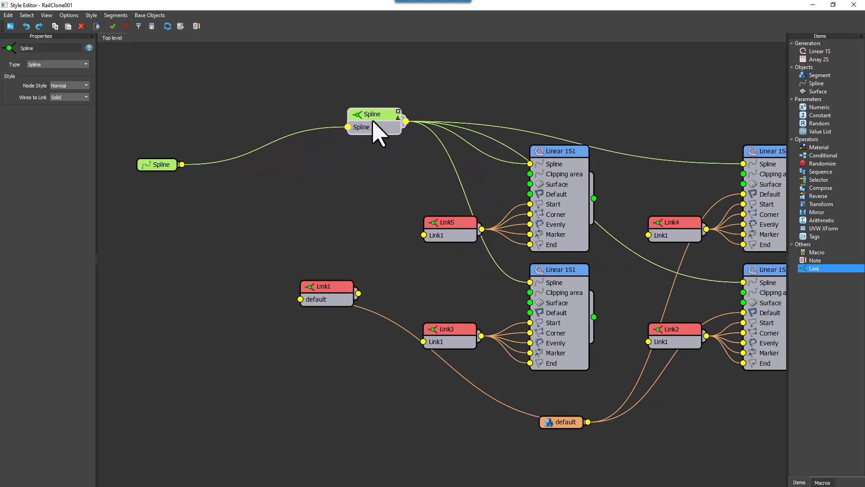
drag(371, 114, 397, 154)
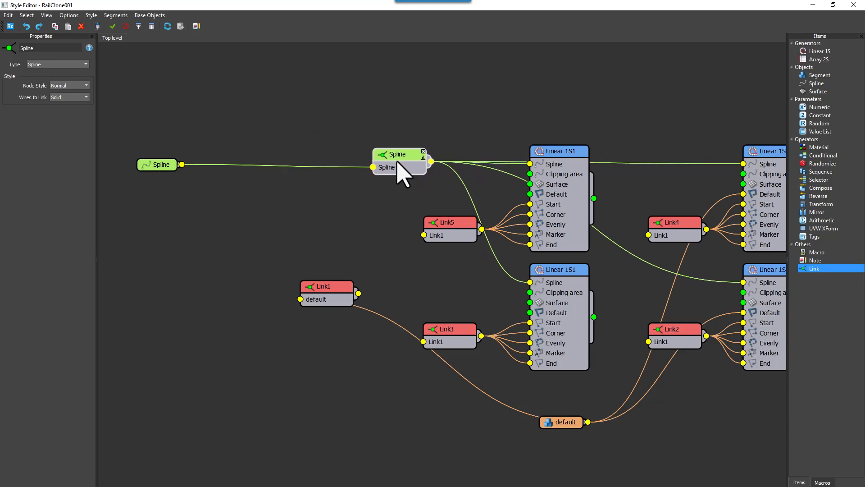
drag(398, 160, 253, 165)
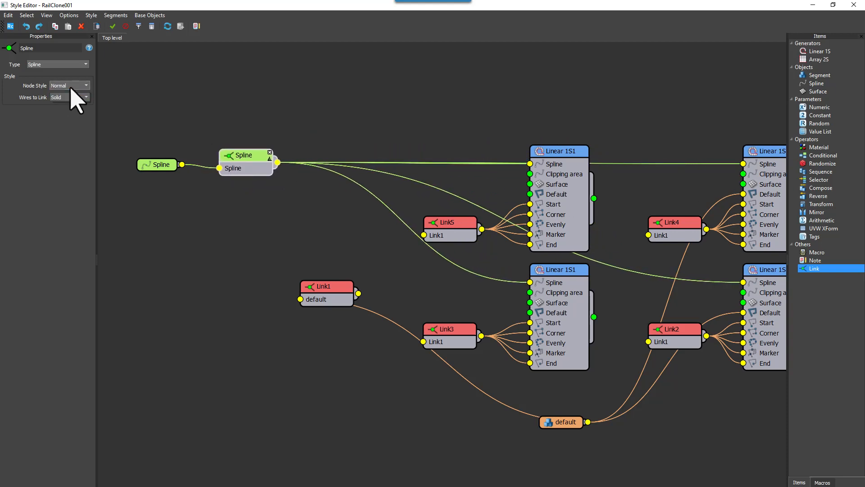
- Set the Spline link node's Node Style to Simplified
click(69, 97)
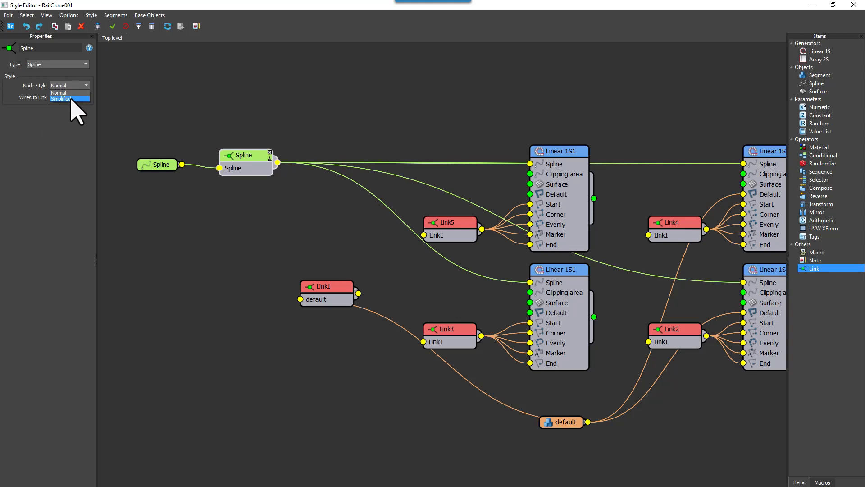
click(61, 98)
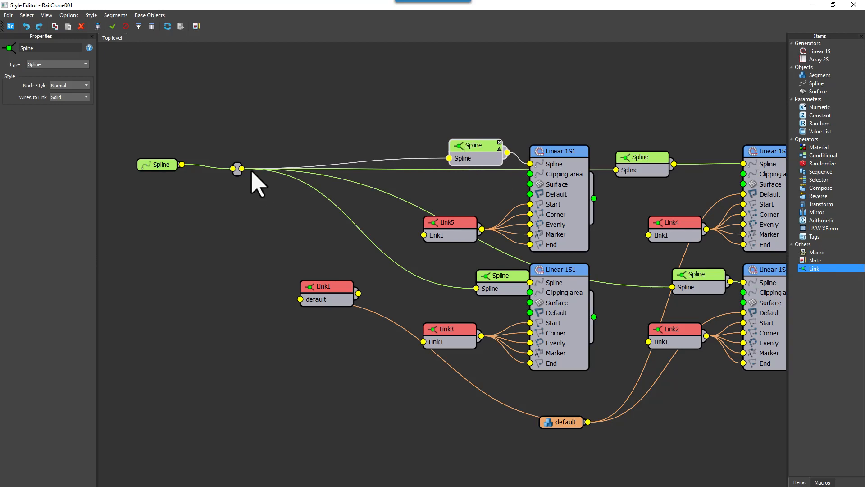
- Apply Simplified style to the Spline link node and show its Wires to Link options
click(66, 85)
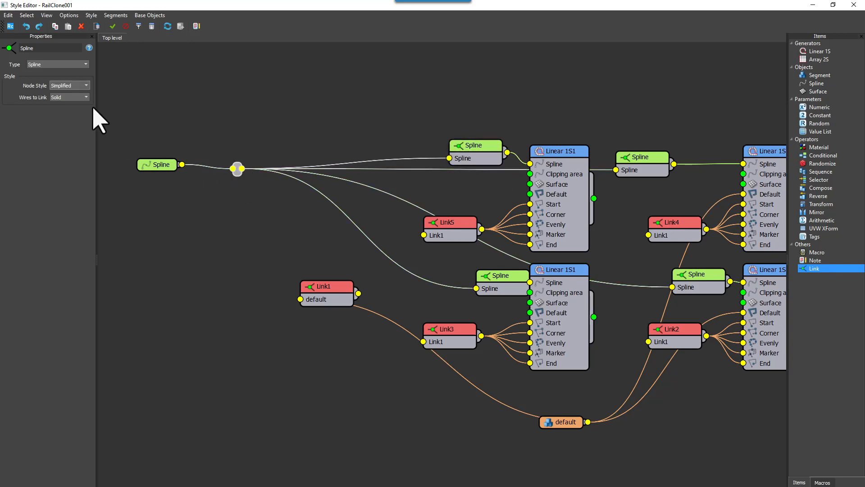
click(68, 97)
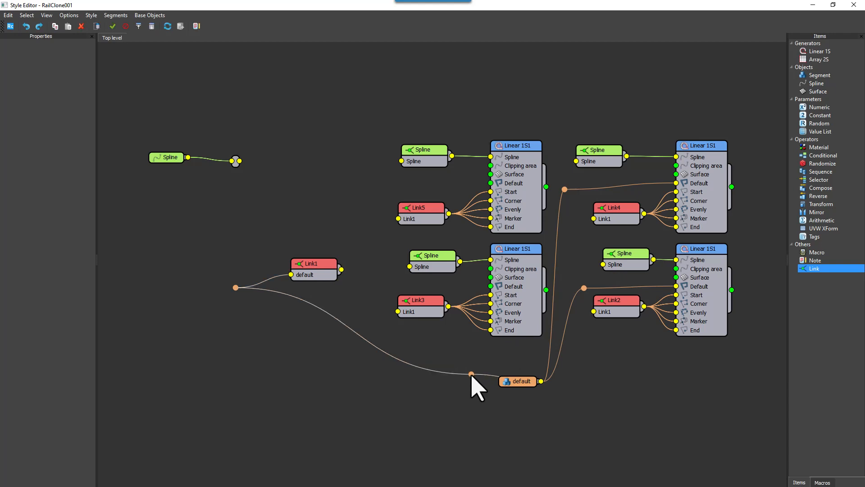
- Move the re-route anchor on the default material wire toward the right-hand generators
drag(471, 374, 580, 358)
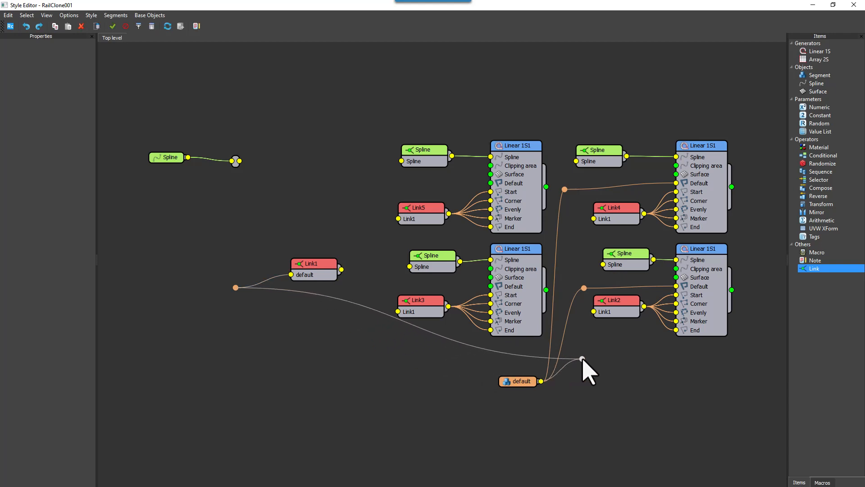